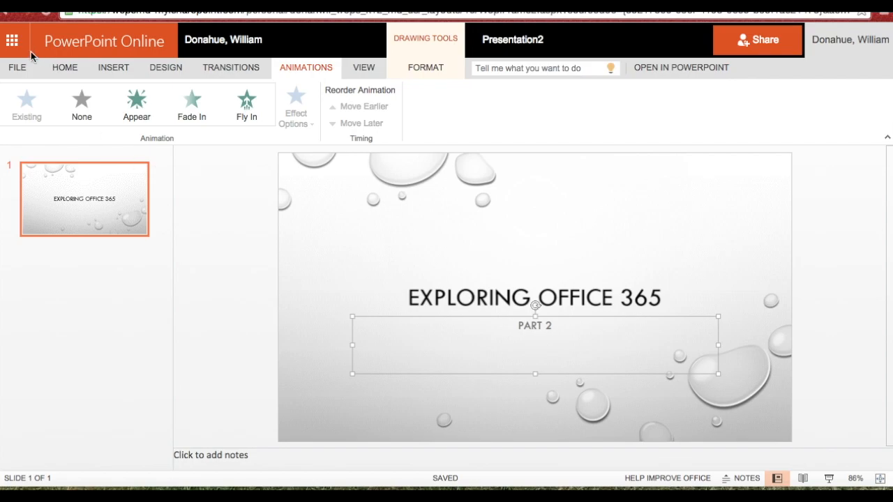
Reach the Save As options from the File menu of the 'Exploring Office 365' presentation
left_click(12, 39)
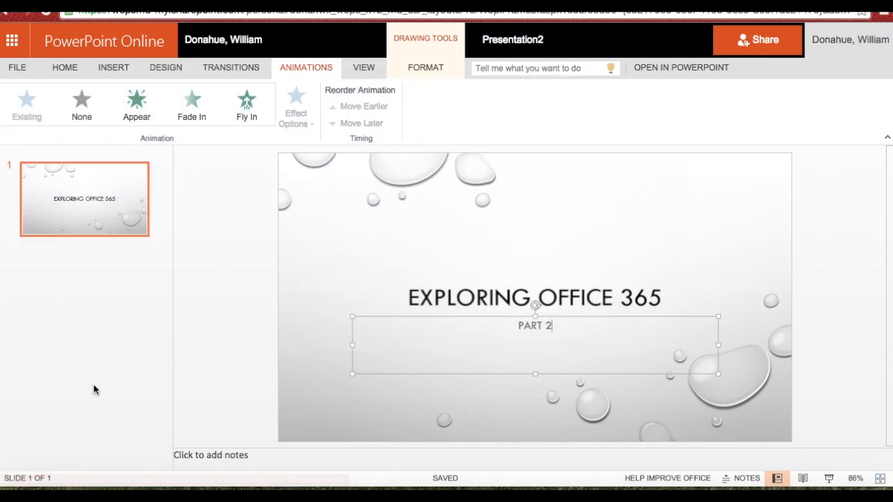
left_click(17, 67)
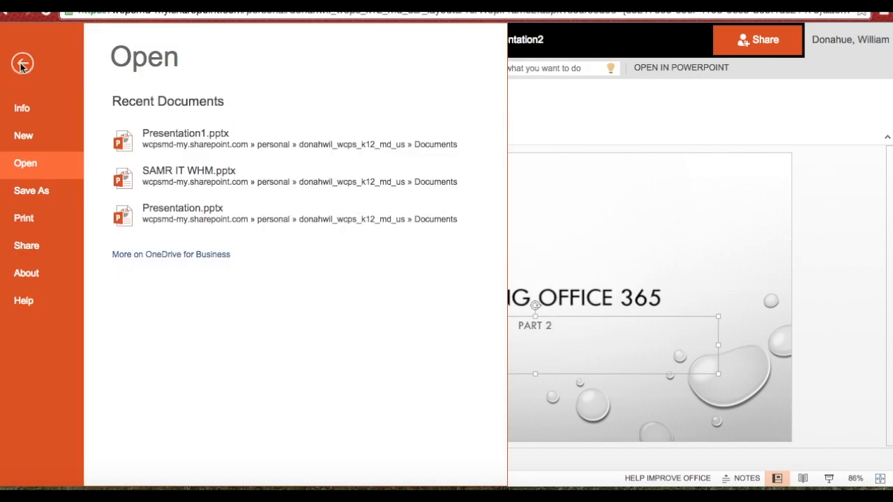
left_click(31, 190)
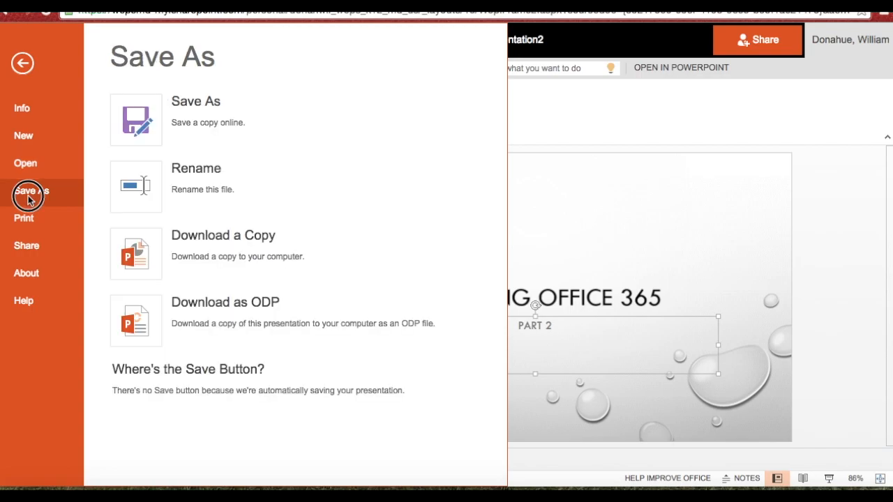
mouse_move(142, 201)
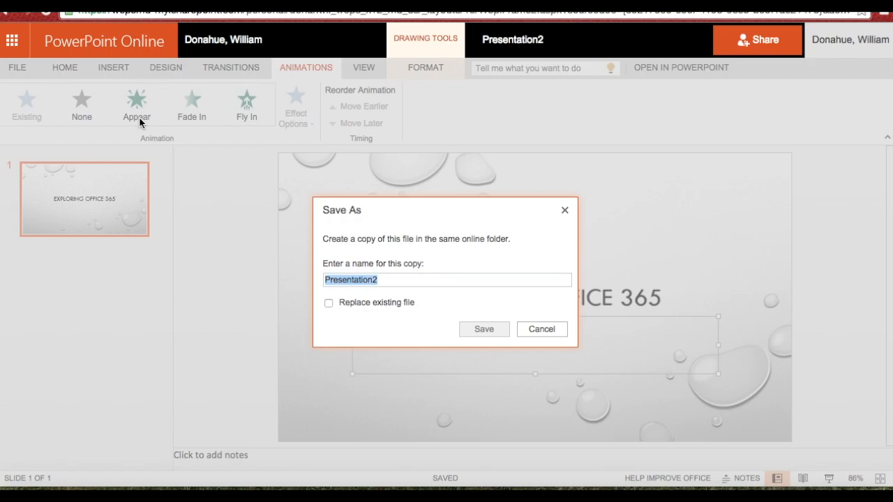
Save a copy of the presentation under the new name 'Exploring office 365'
type("E")
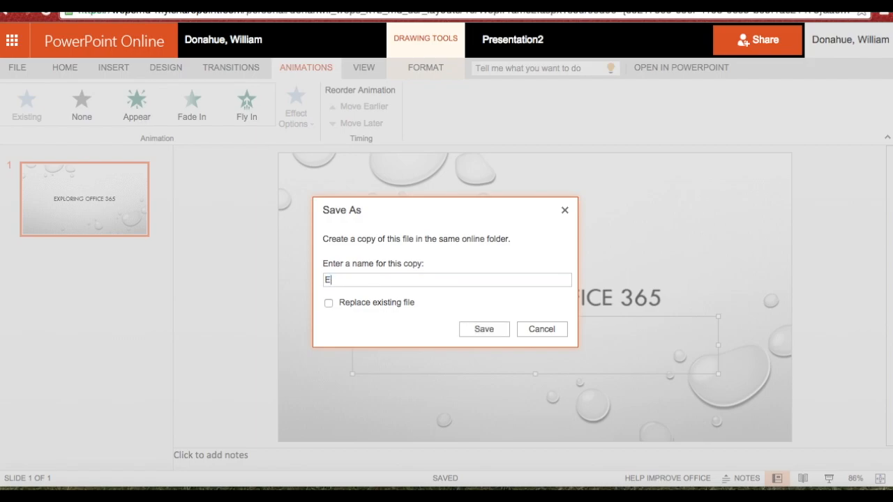
type("xploring offic")
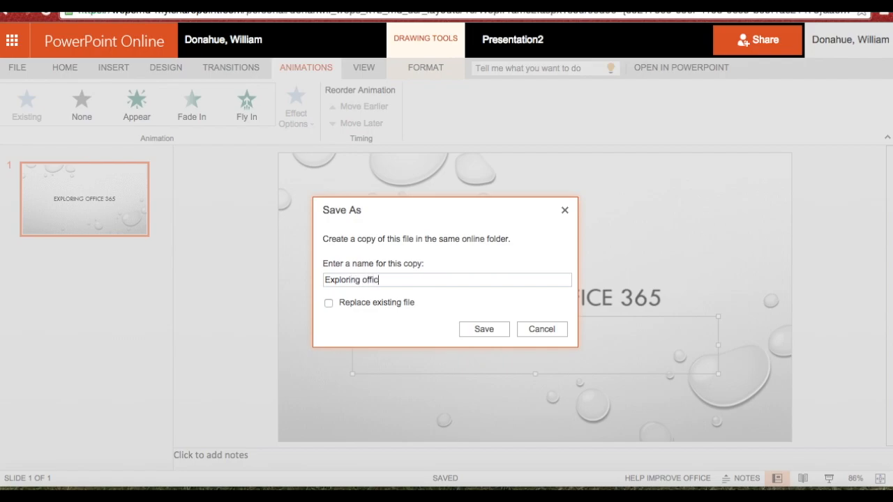
type("e 365")
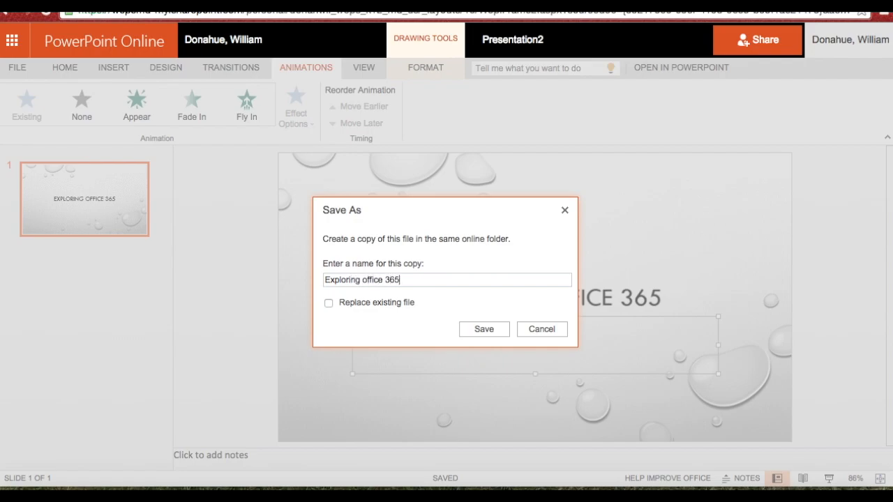
mouse_move(484, 329)
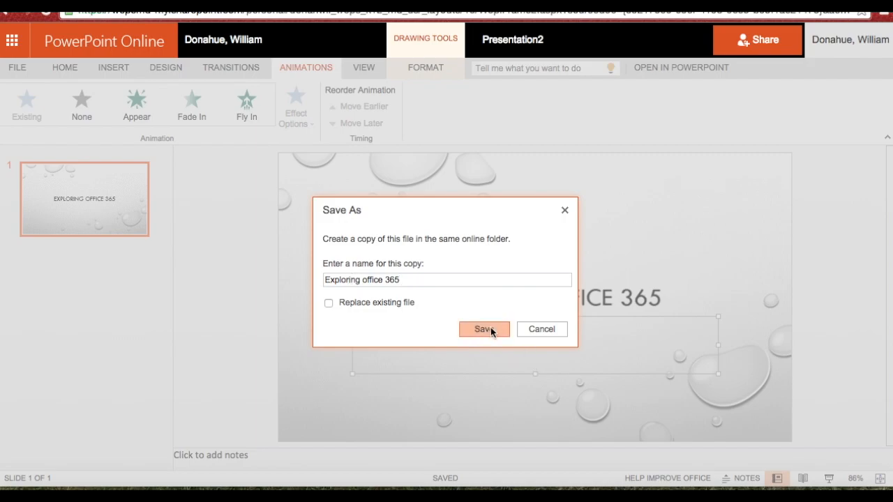
left_click(483, 330)
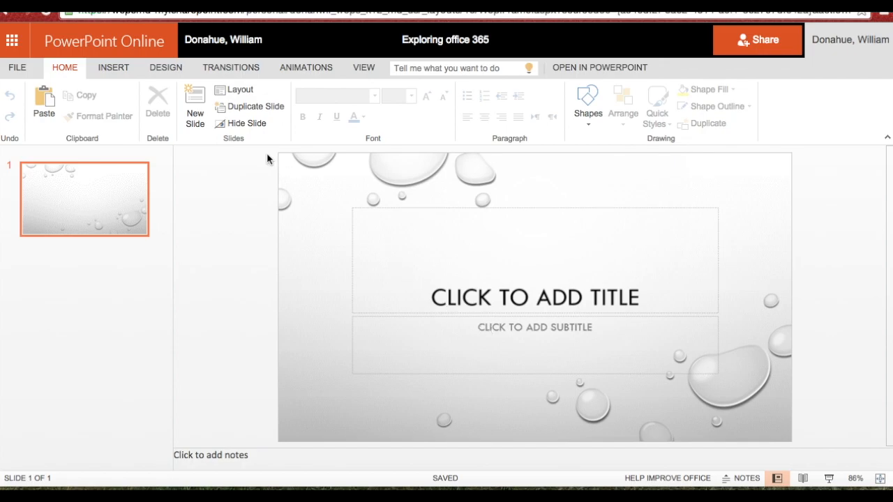
mouse_move(17, 67)
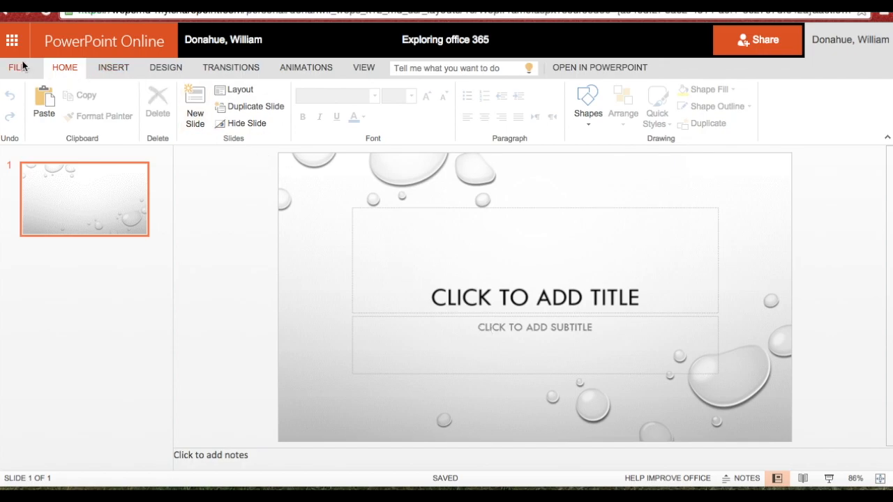
Go to OneDrive from the Office 365 app launcher to see the stored files
left_click(11, 39)
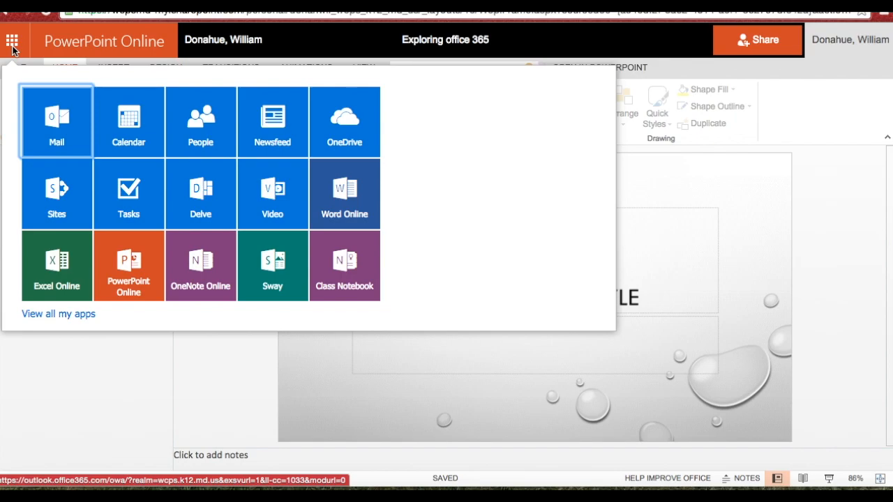
mouse_move(344, 123)
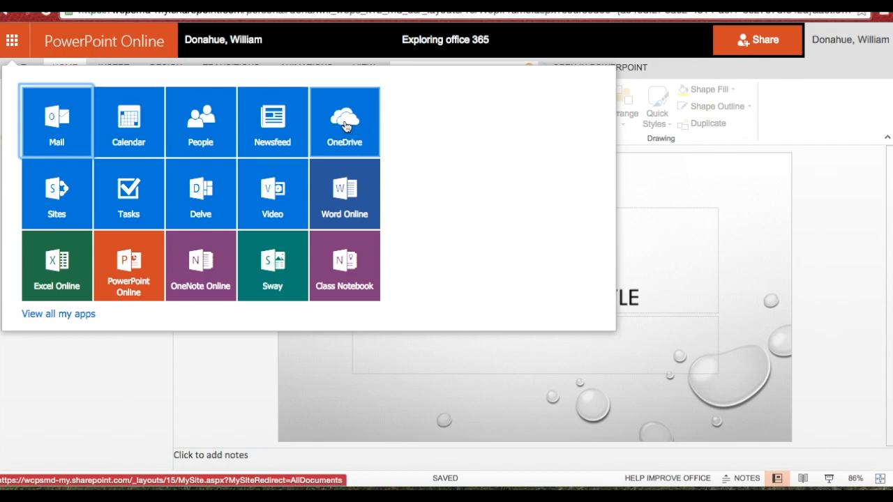
mouse_move(345, 122)
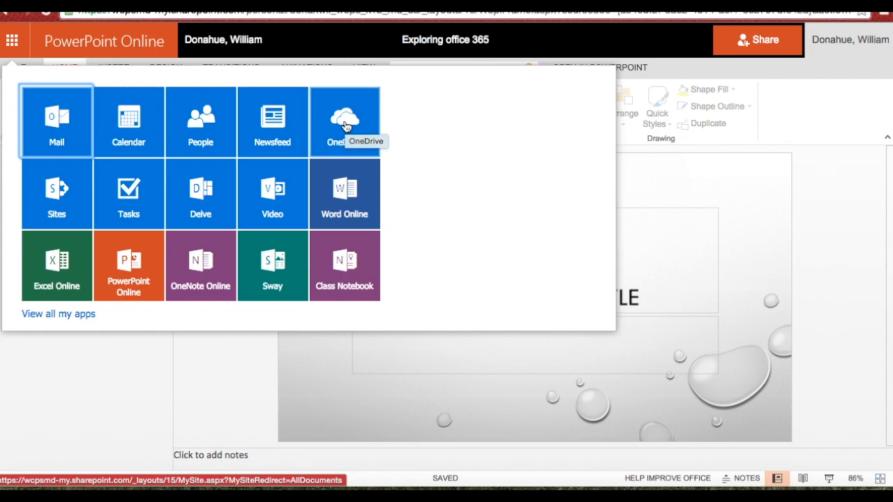
left_click(344, 121)
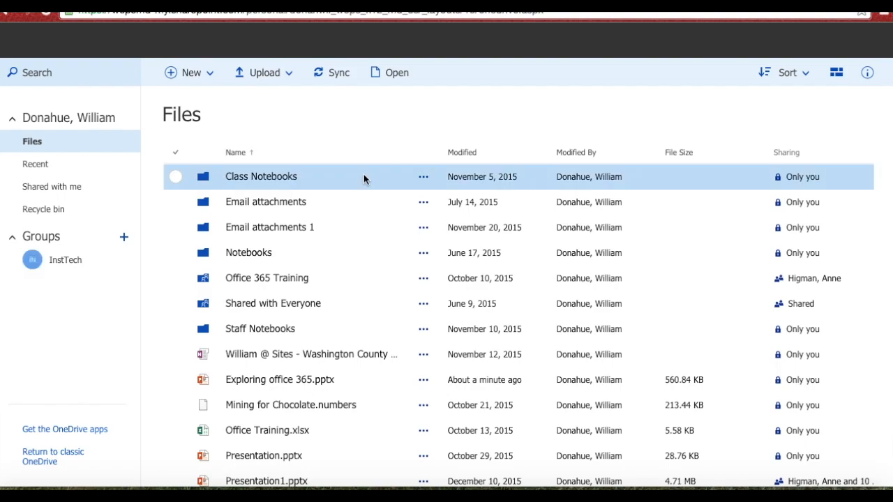
Open 'Exploring office 365.pptx' from the OneDrive files list into reading view
scroll("down", 3)
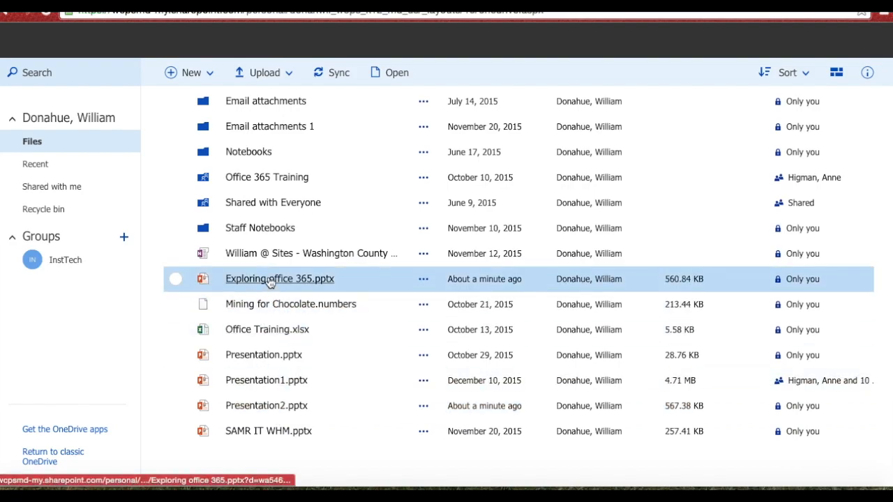
mouse_move(278, 279)
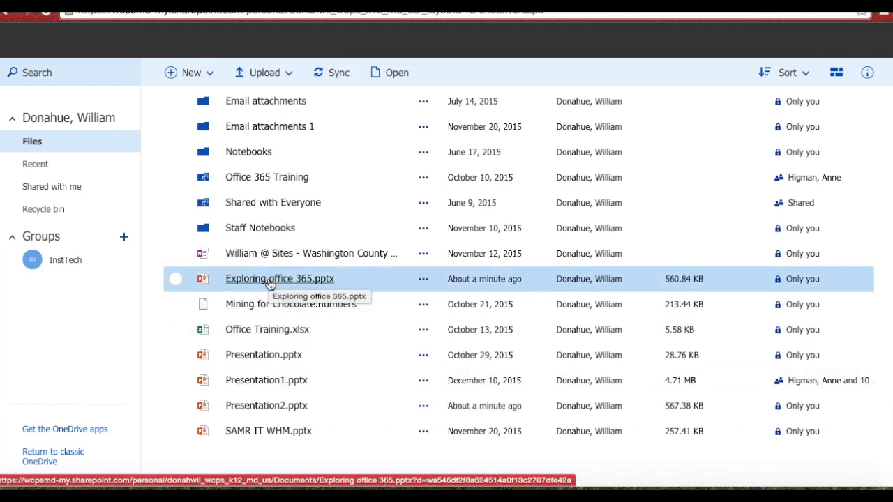
left_click(279, 279)
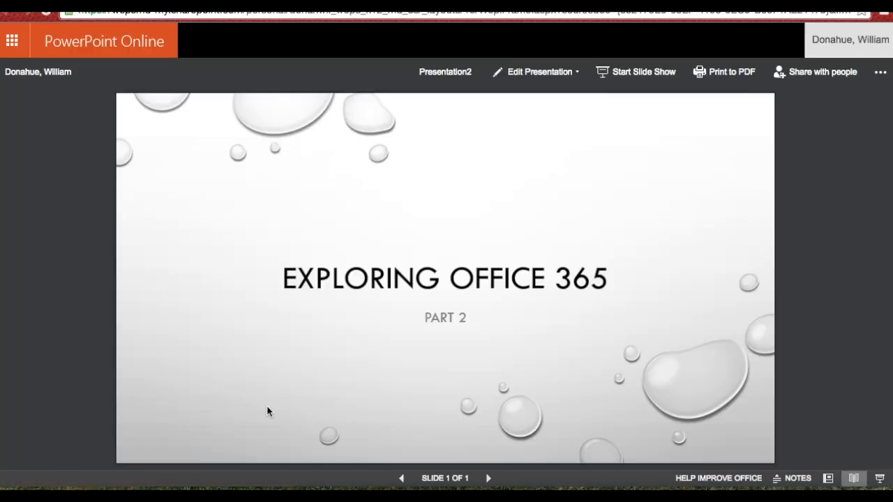
mouse_move(483, 413)
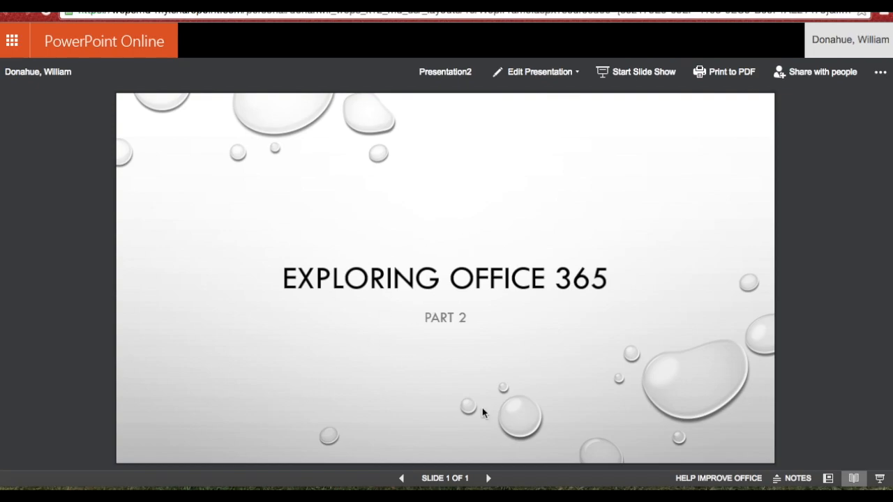
mouse_move(575, 77)
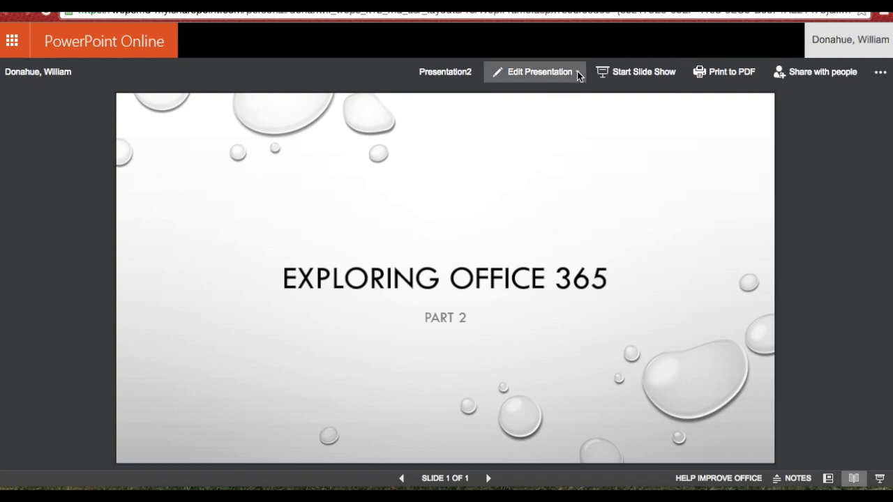
left_click(536, 73)
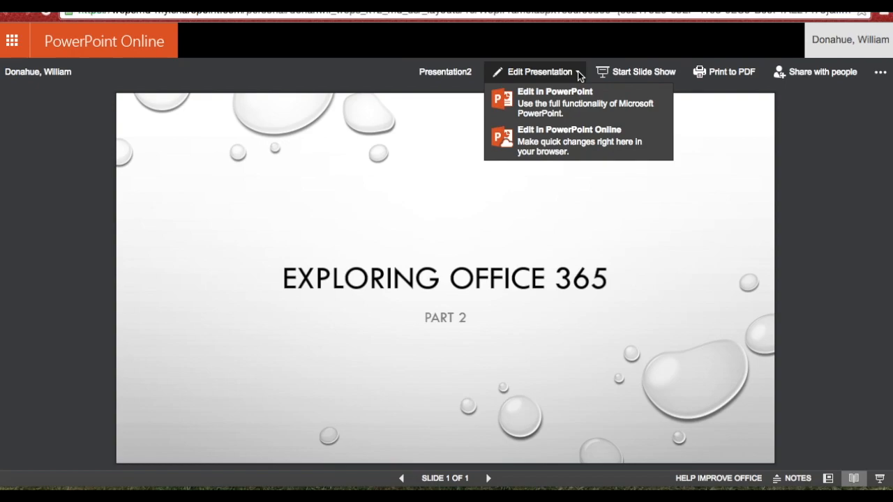
mouse_move(565, 143)
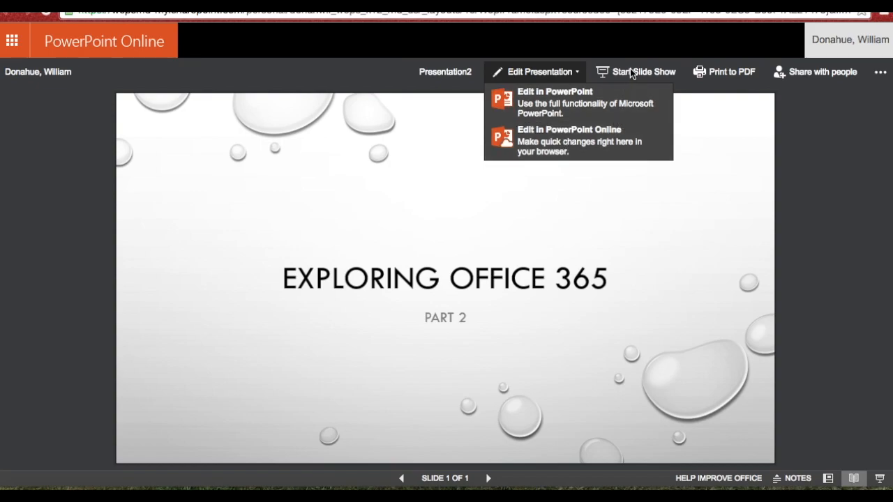
mouse_move(636, 70)
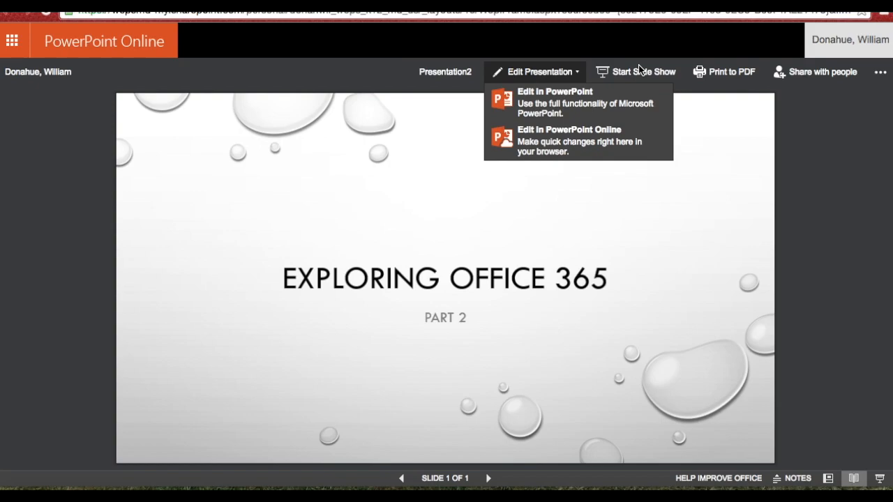
mouse_move(815, 70)
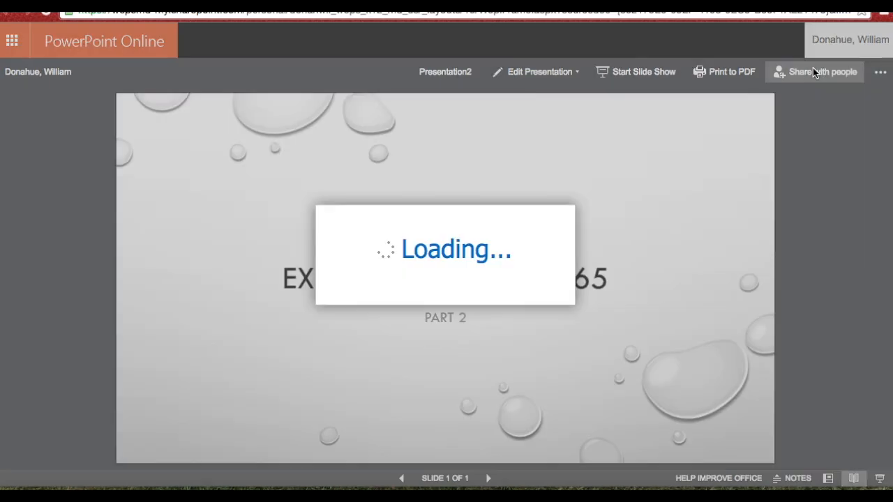
Start sharing the presentation and search the Invite people box for a colleague's name
left_click(822, 71)
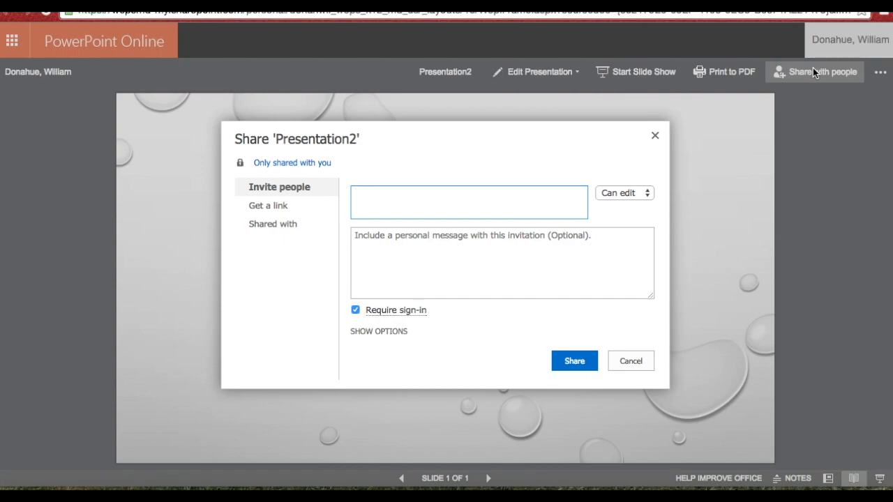
type("frenc")
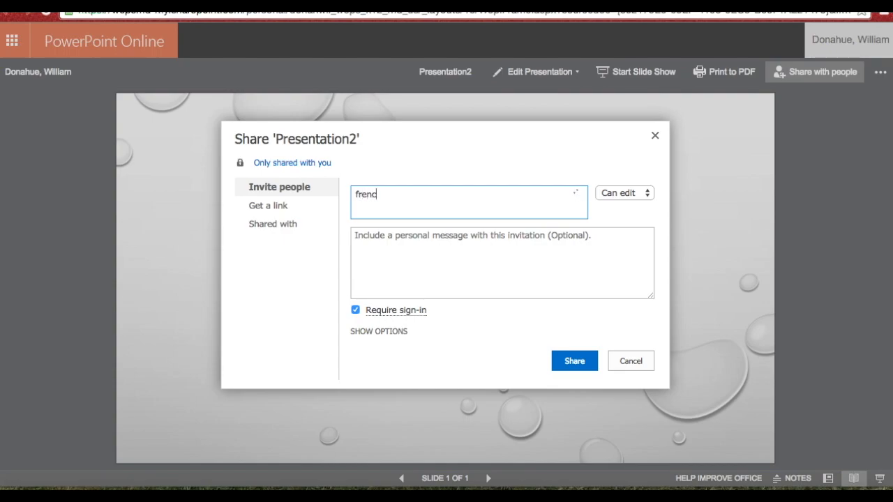
type("h")
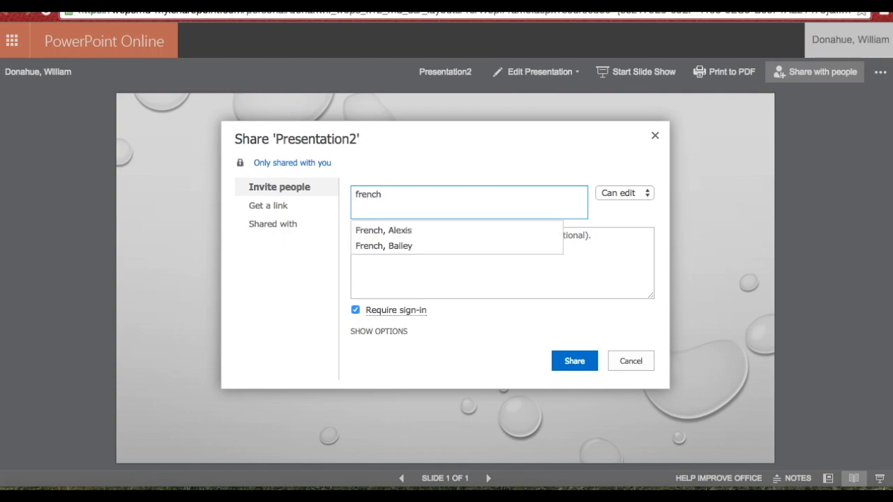
type("j")
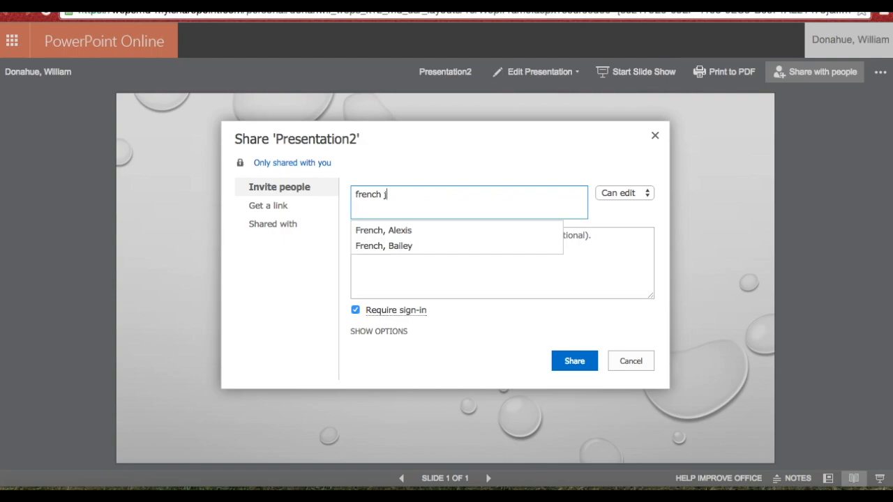
type("o")
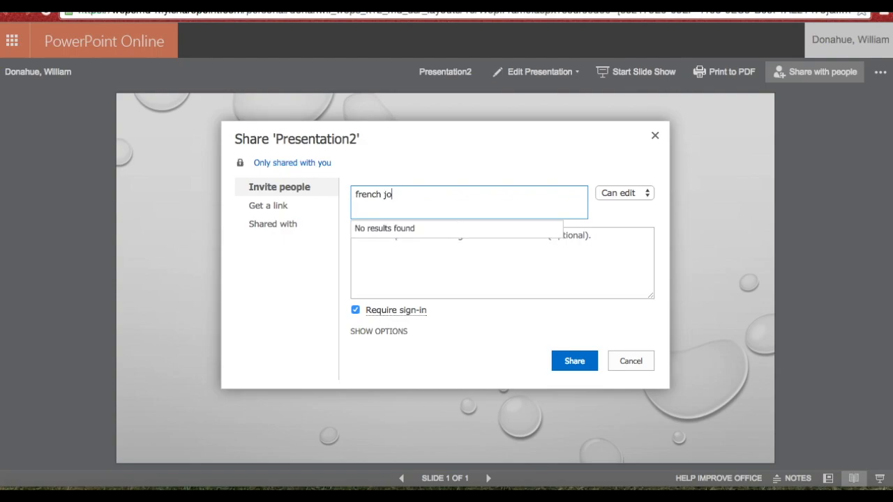
key("BackSpace")
type("n")
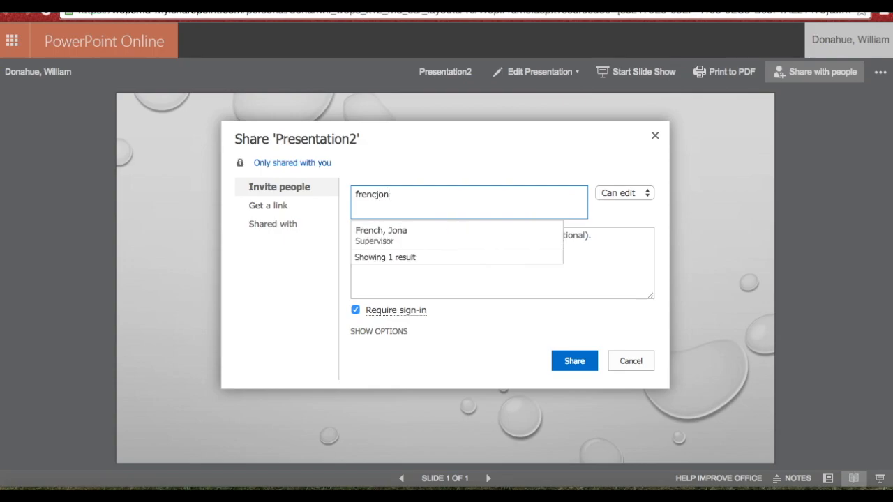
mouse_move(456, 235)
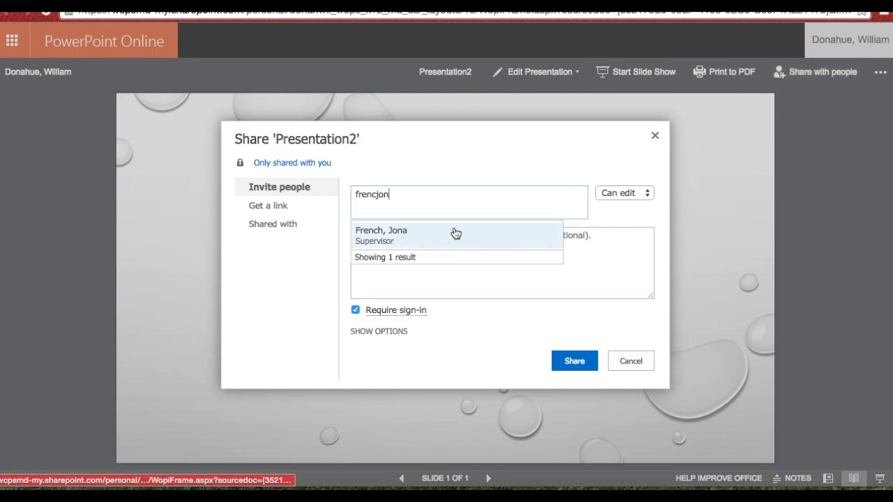